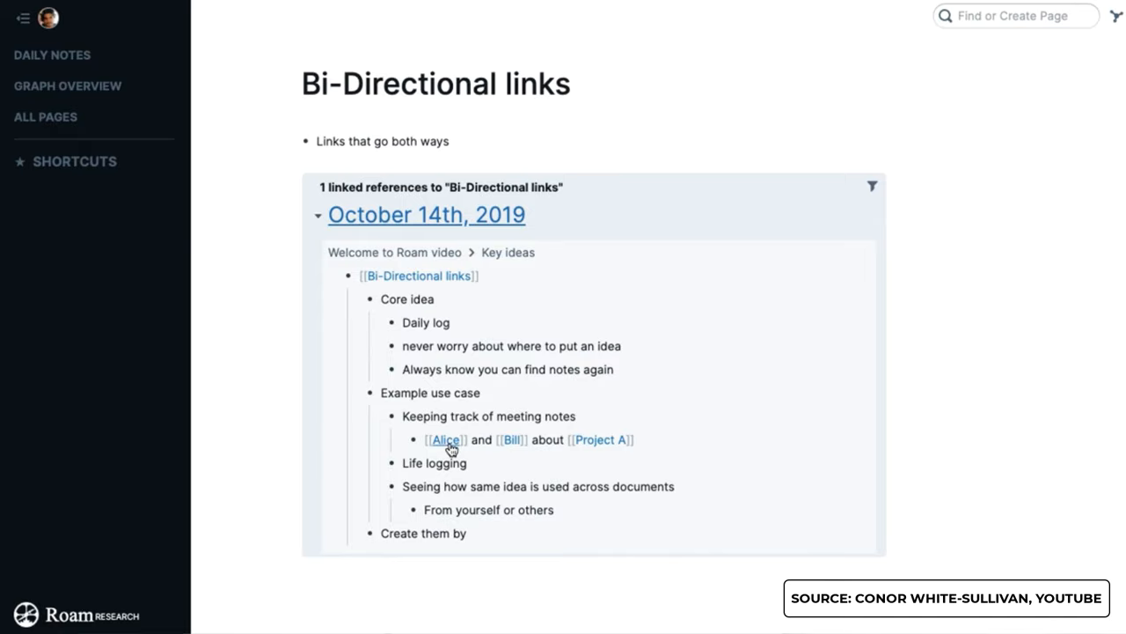
# Navigate to the Alice page via the [[Alice]] link in the meeting-notes reference.
pyautogui.click(447, 440)
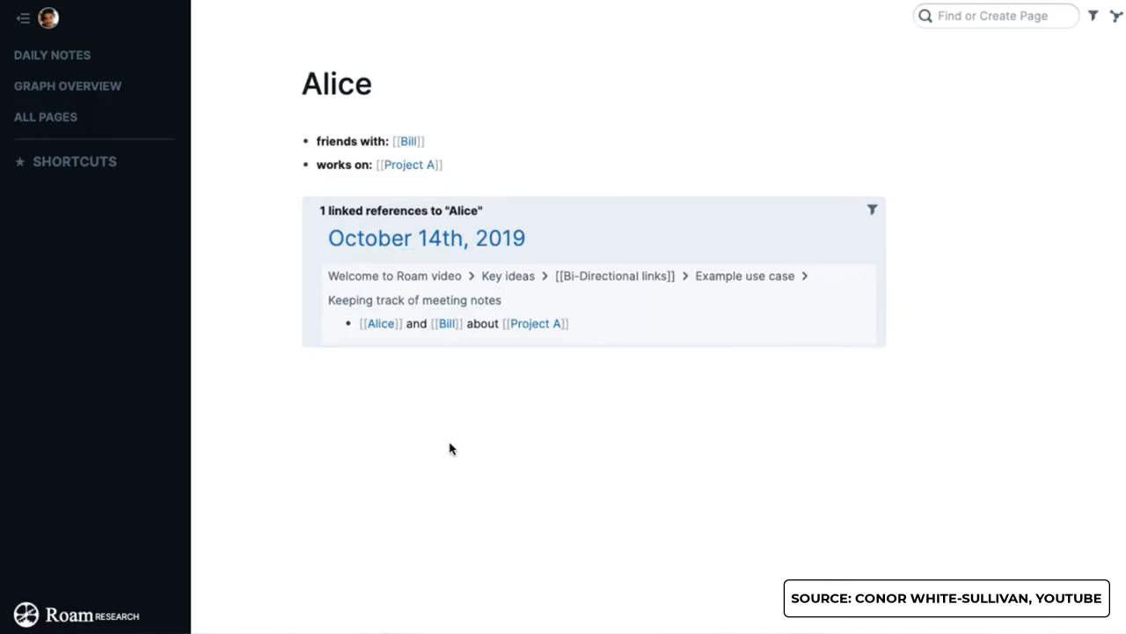
pyautogui.moveTo(380, 324)
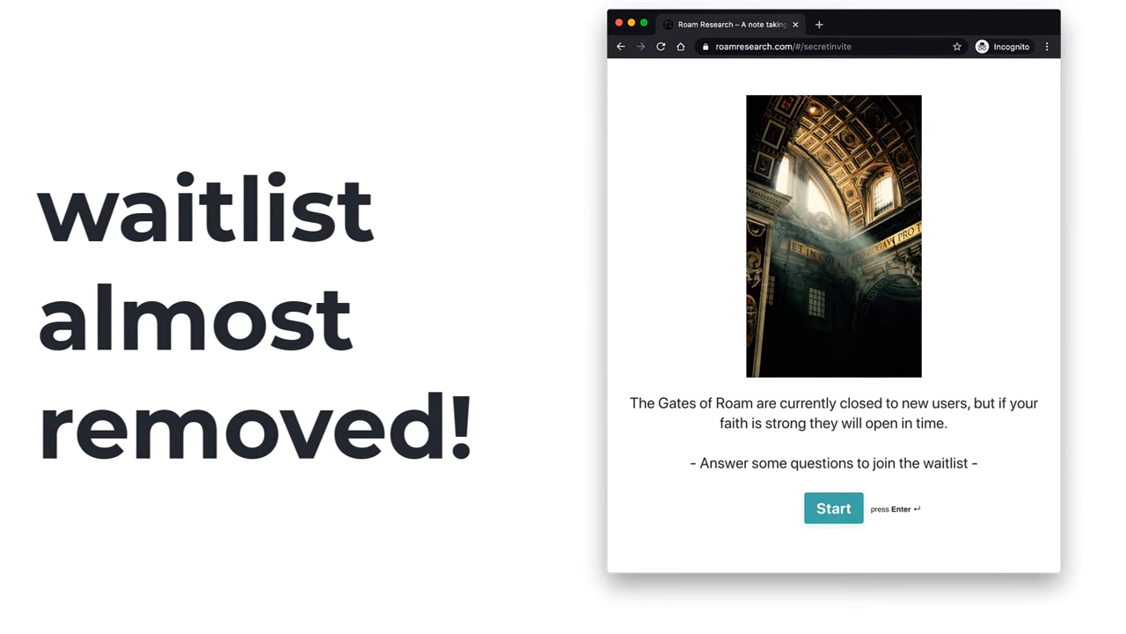
pyautogui.click(833, 506)
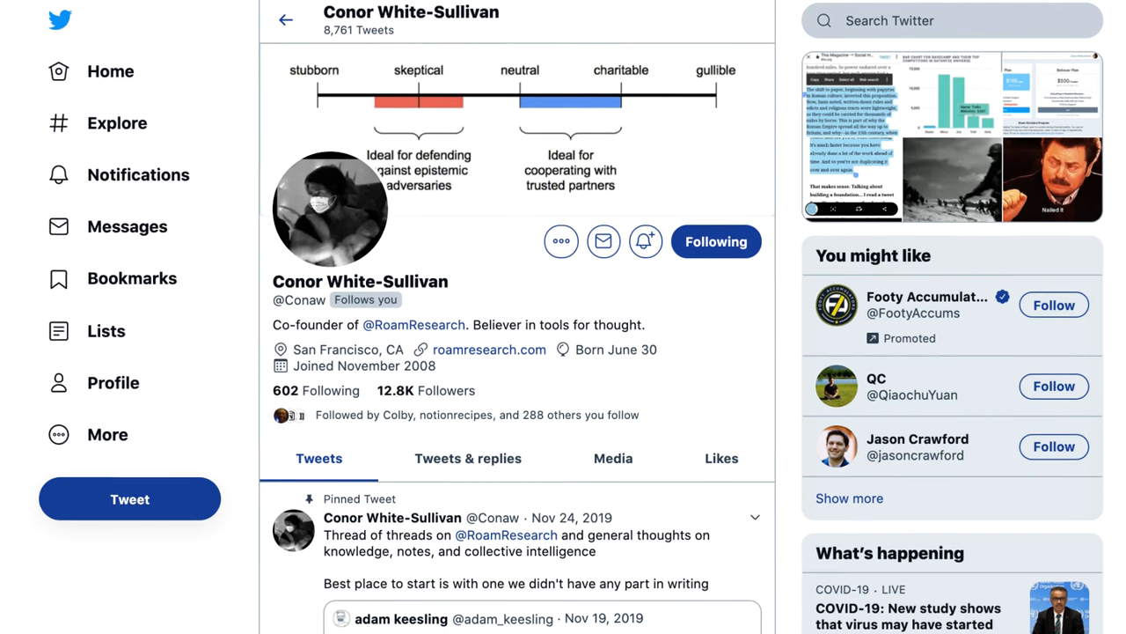
pyautogui.scroll(-3)
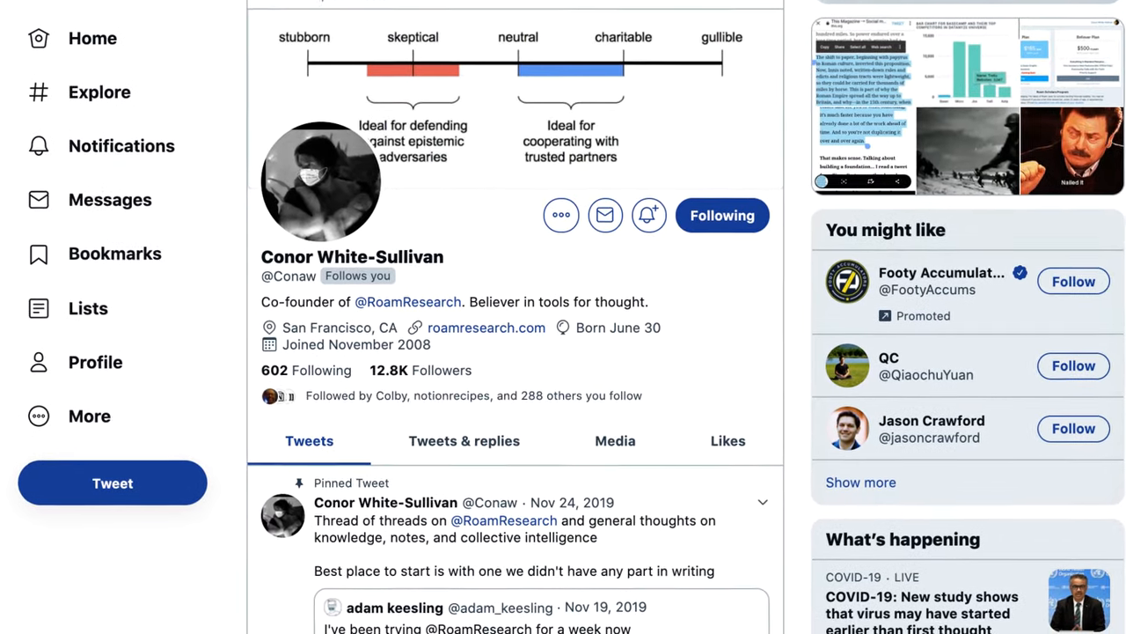
pyautogui.scroll(-3)
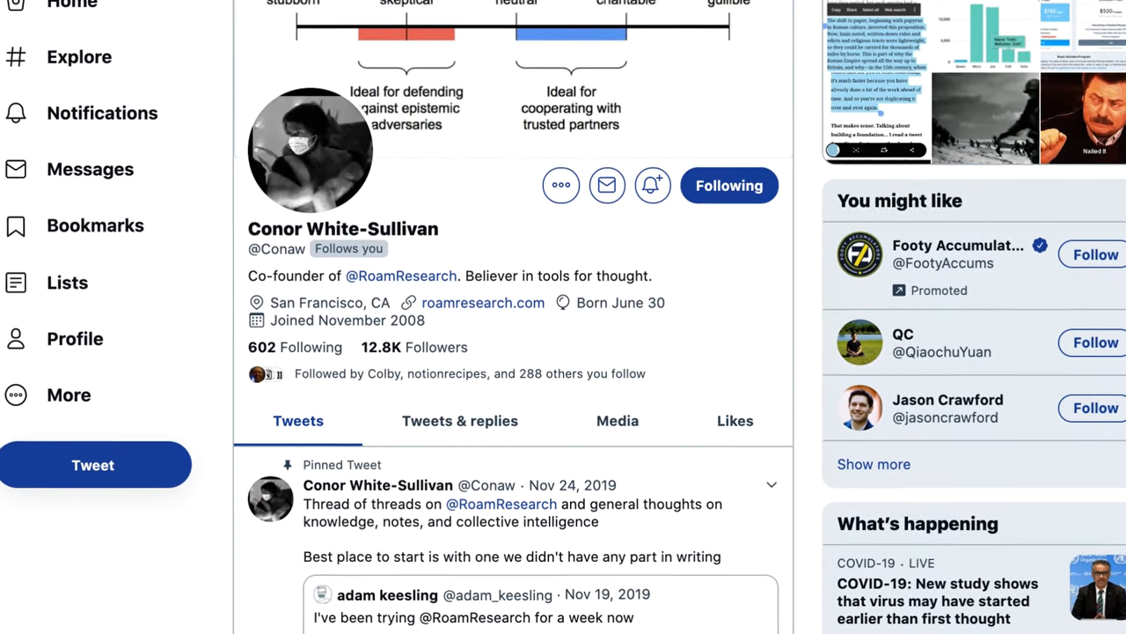
pyautogui.scroll(-3)
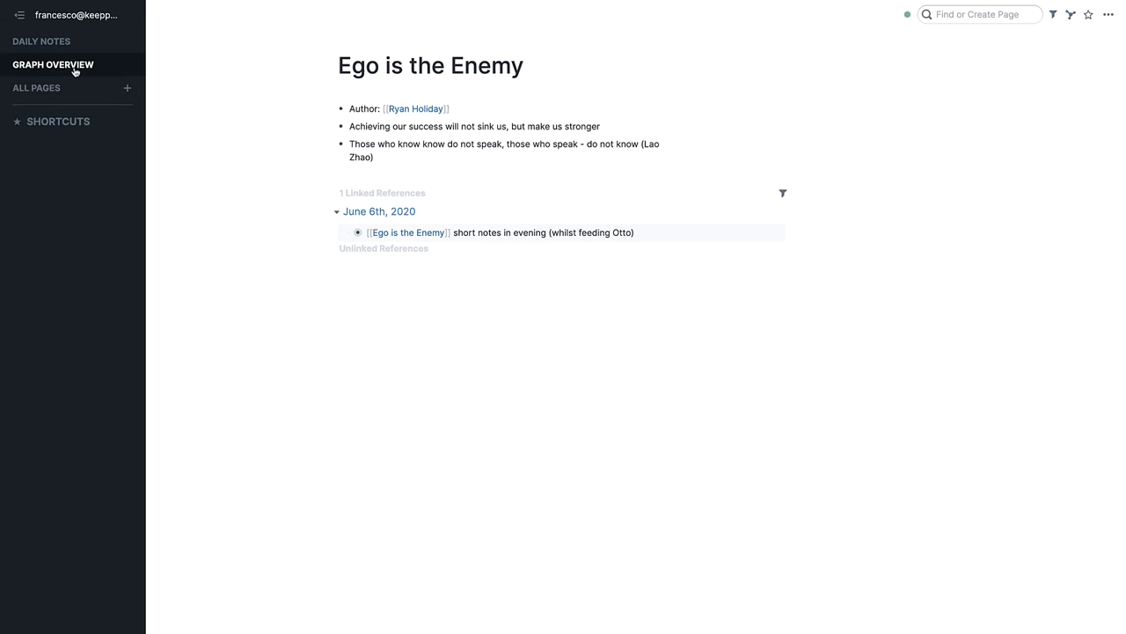
# Follow the [[Ryan Holiday]] author link from the Ego is the Enemy page.
pyautogui.click(52, 64)
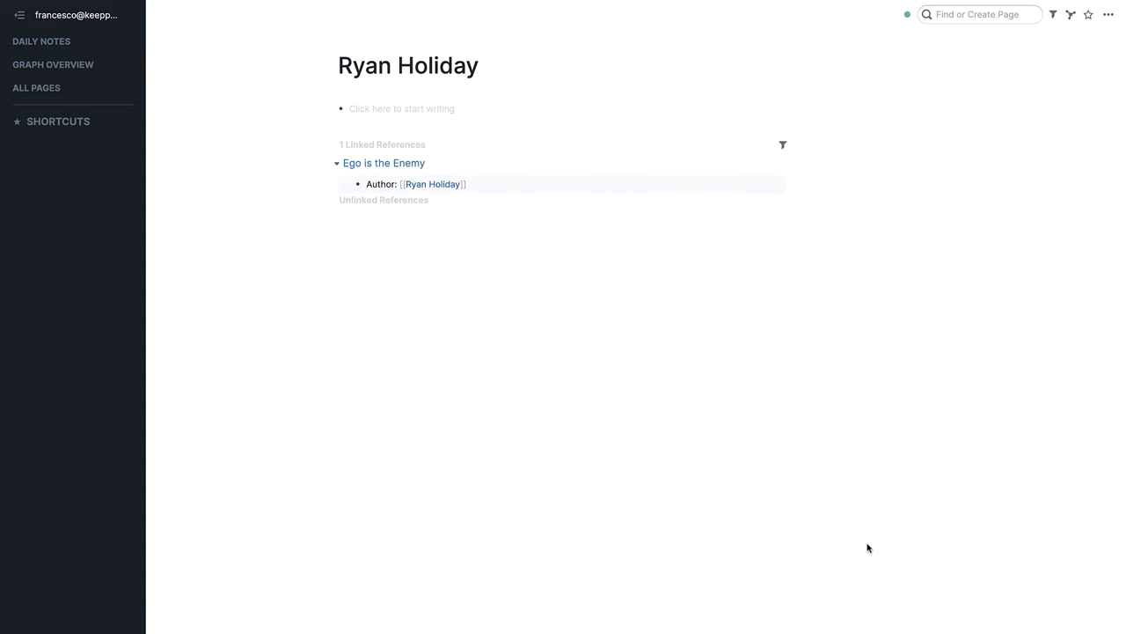
pyautogui.click(42, 41)
pyautogui.write("Today, I'm aiming to be my most productive")
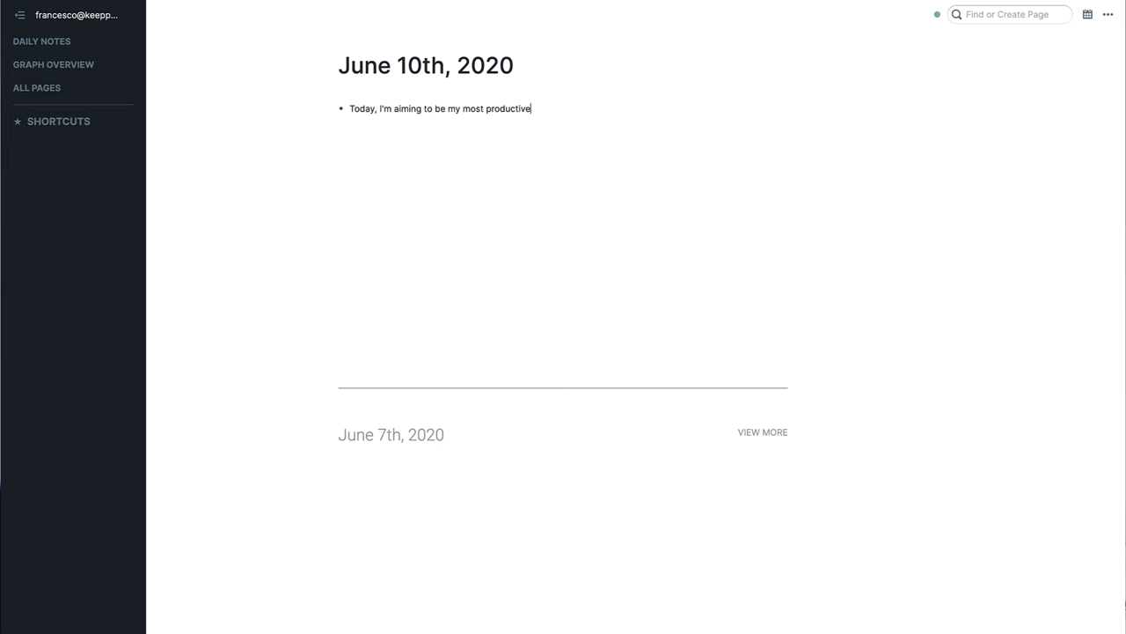
# Write the 'most productive day of the week' goal and a child note that the last few days haven't been as productive.
pyautogui.write('day of the week')
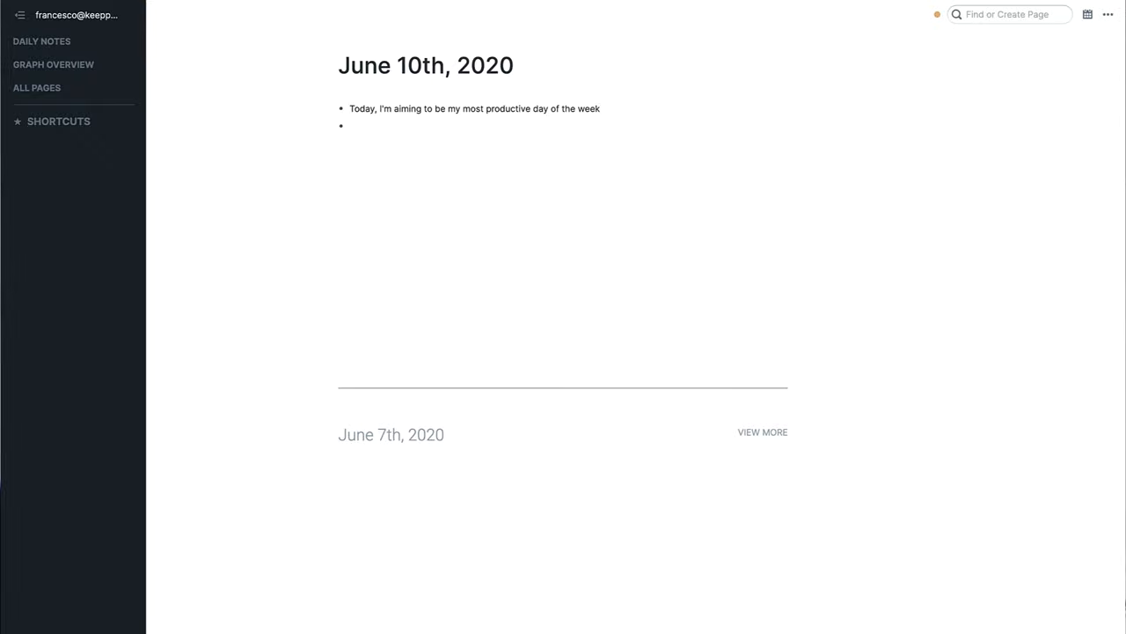
pyautogui.write("Otto's First")
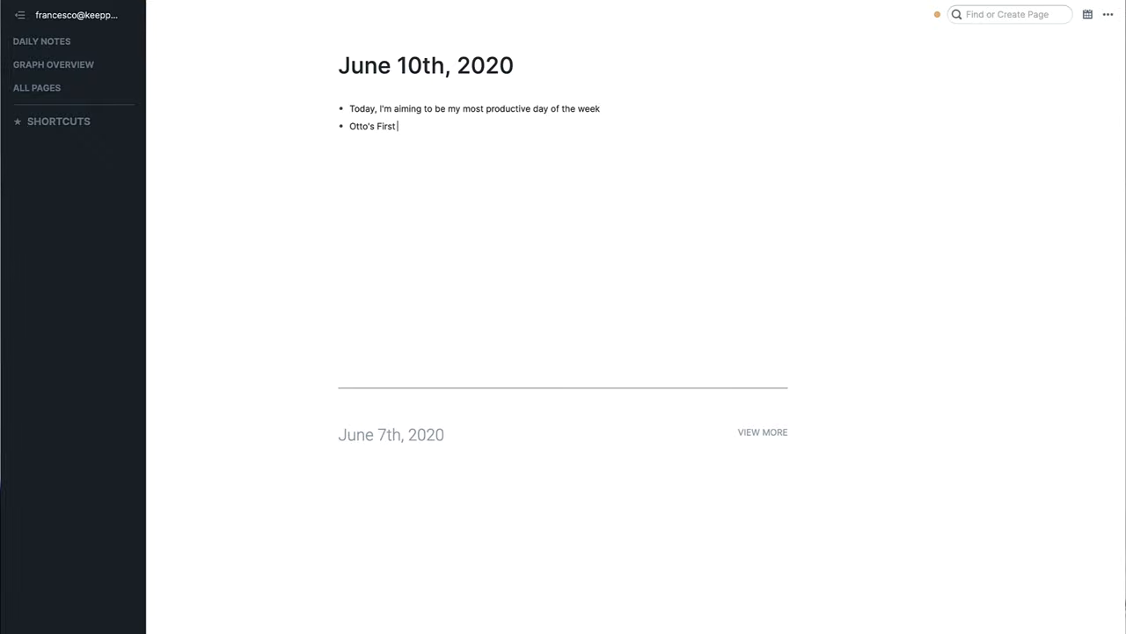
pyautogui.write('Poo Saga')
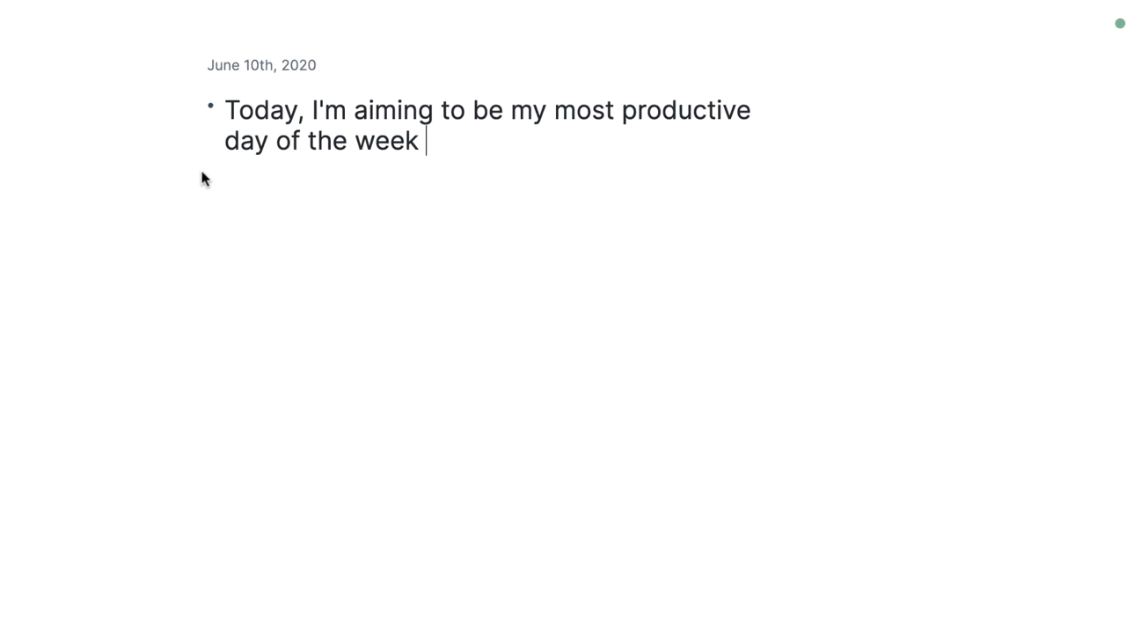
pyautogui.write('The last fe')
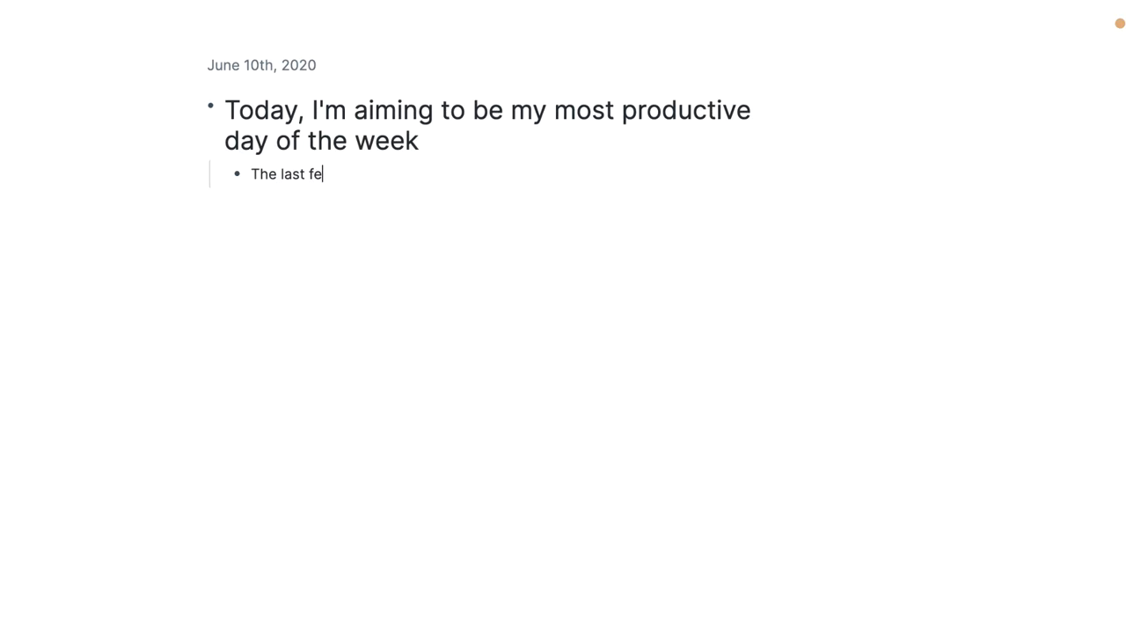
pyautogui.write("w days haven't bee")
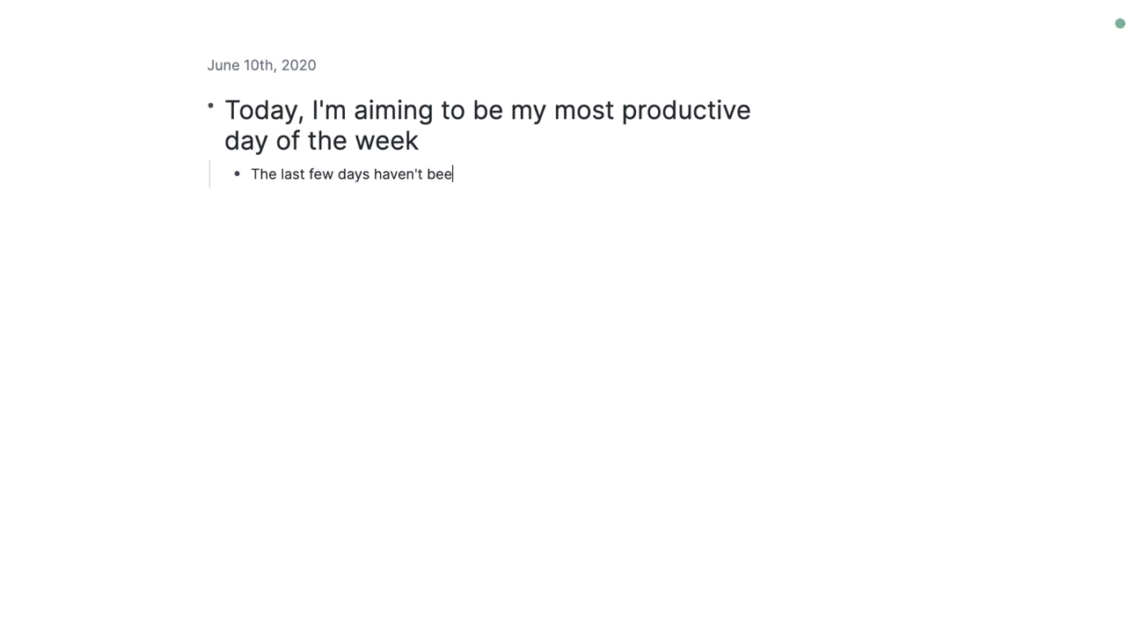
pyautogui.write('n as productive')
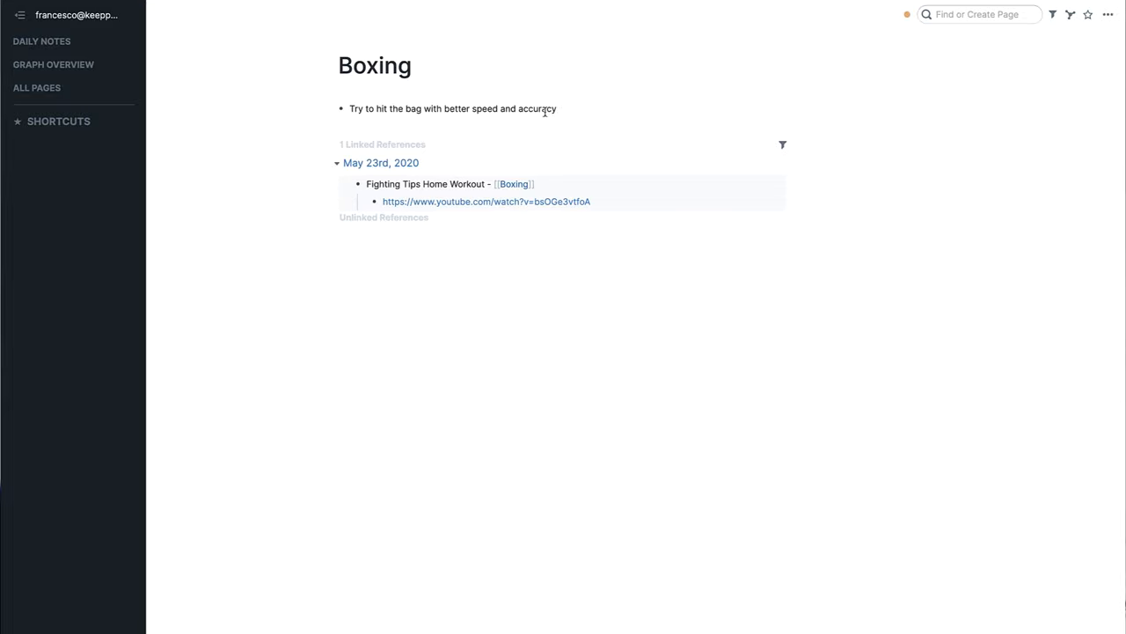
# Add a Boxing bullet: watch more FightTips on YouTube to become better.
pyautogui.write('Wa')
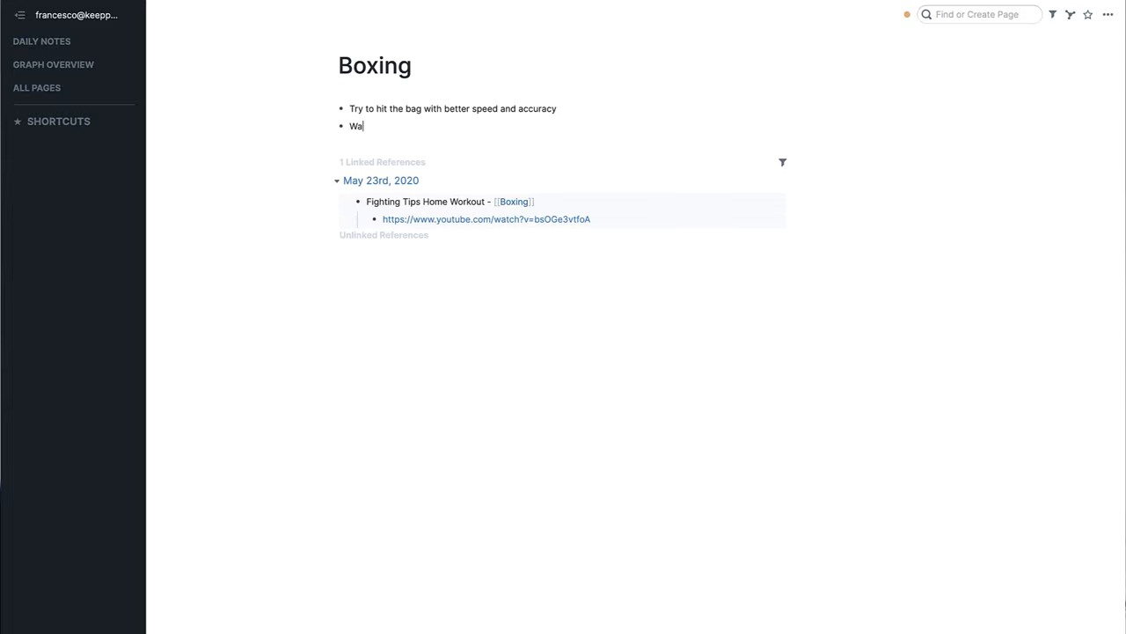
pyautogui.write('th')
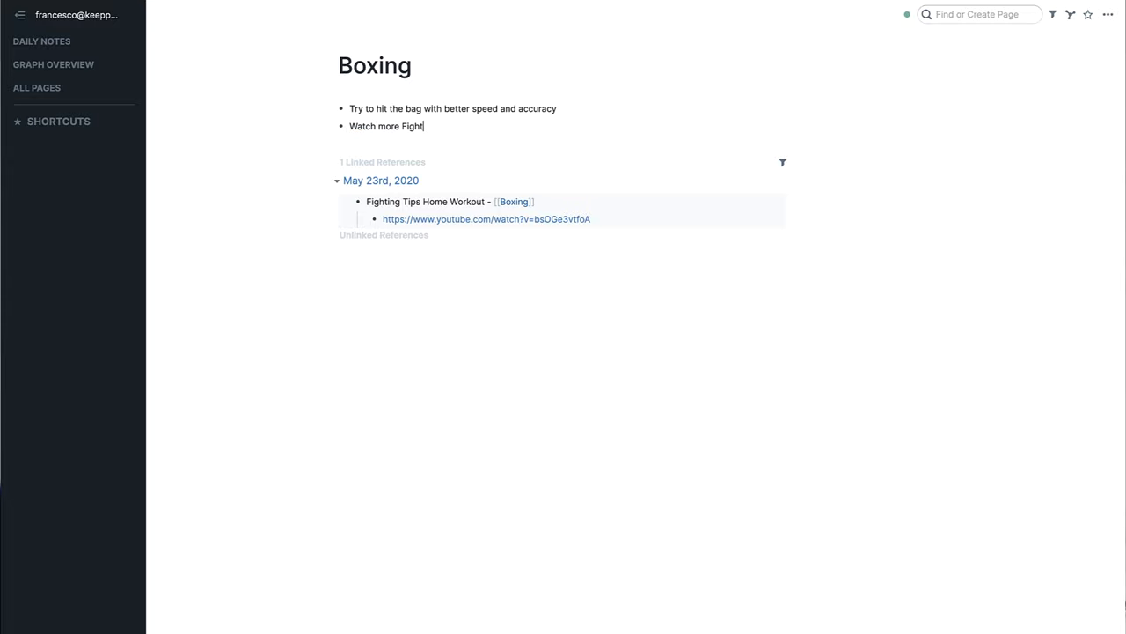
pyautogui.write('Tips on YouTube')
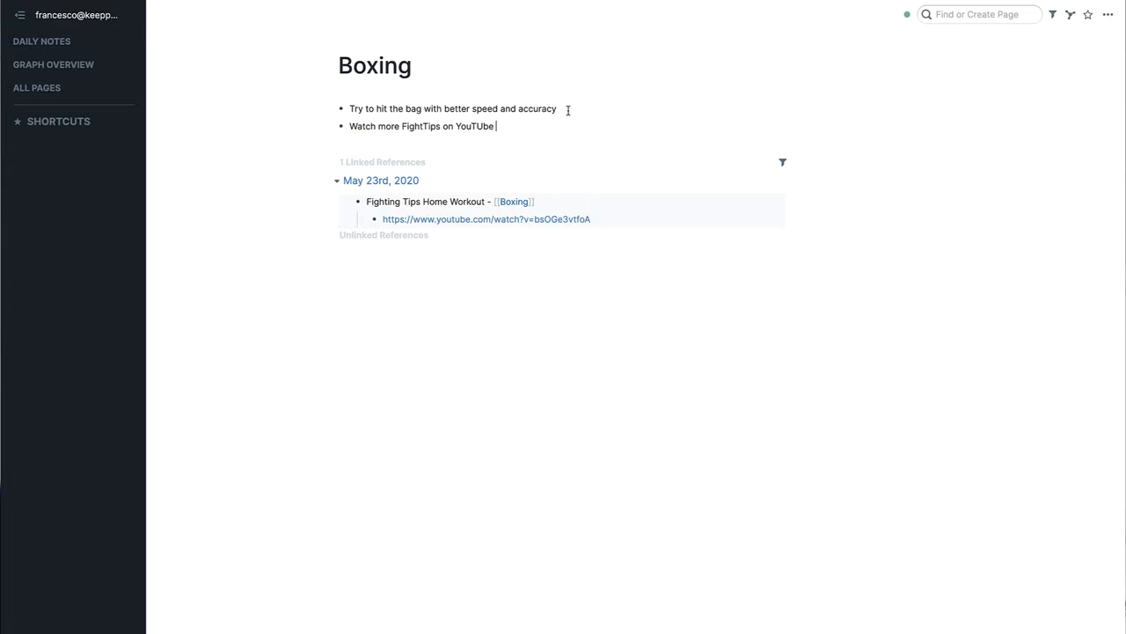
pyautogui.write('to')
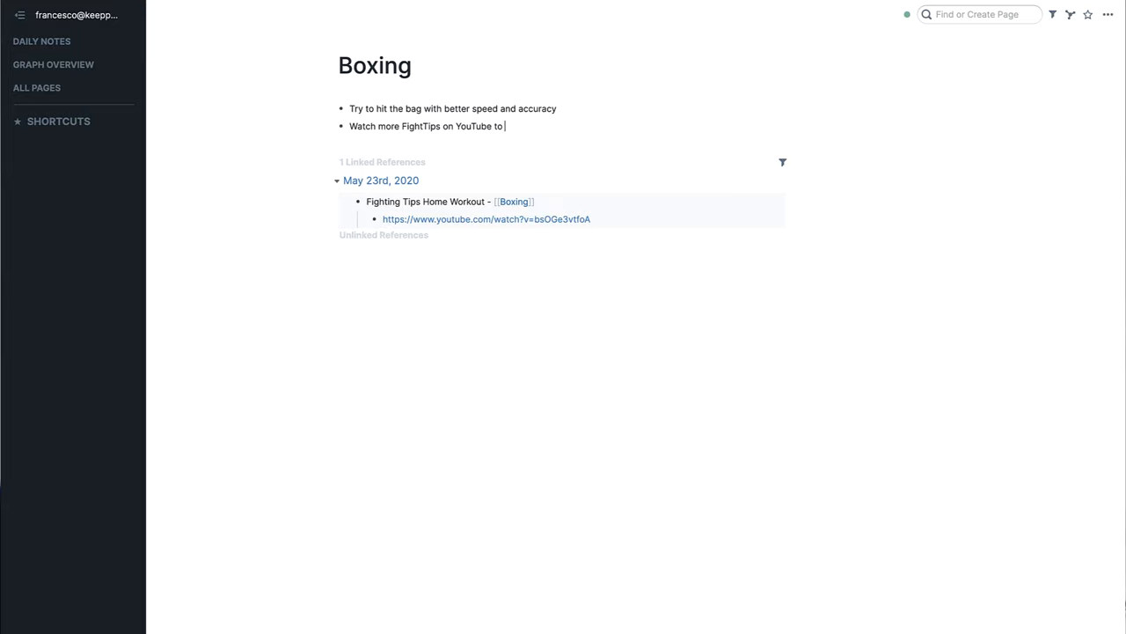
pyautogui.write('become better')
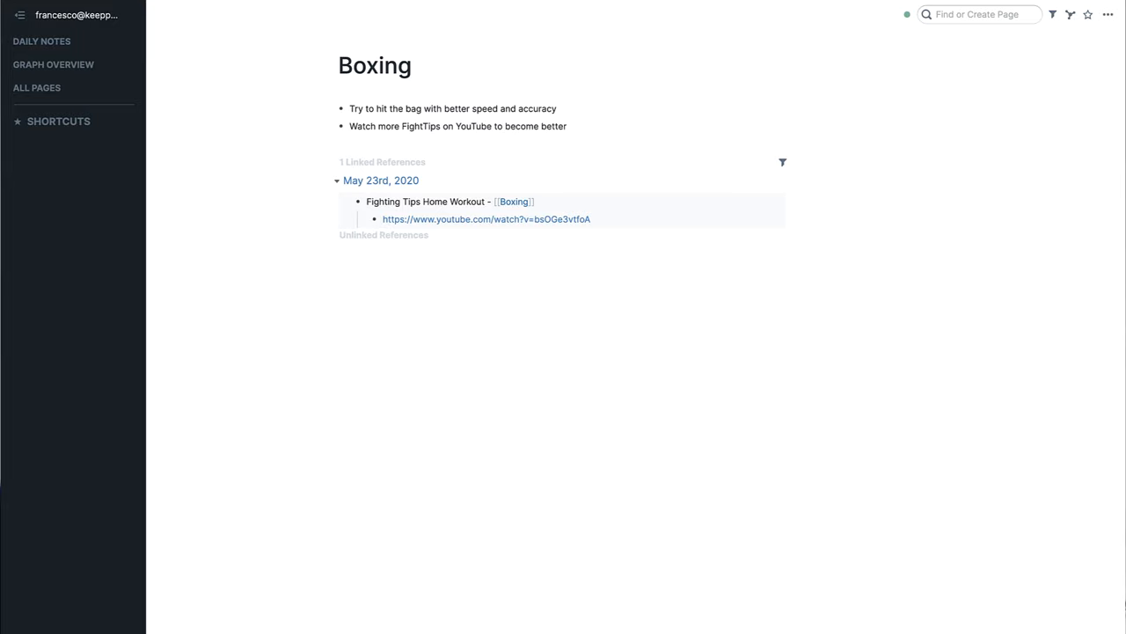
pyautogui.write('for heavy ag')
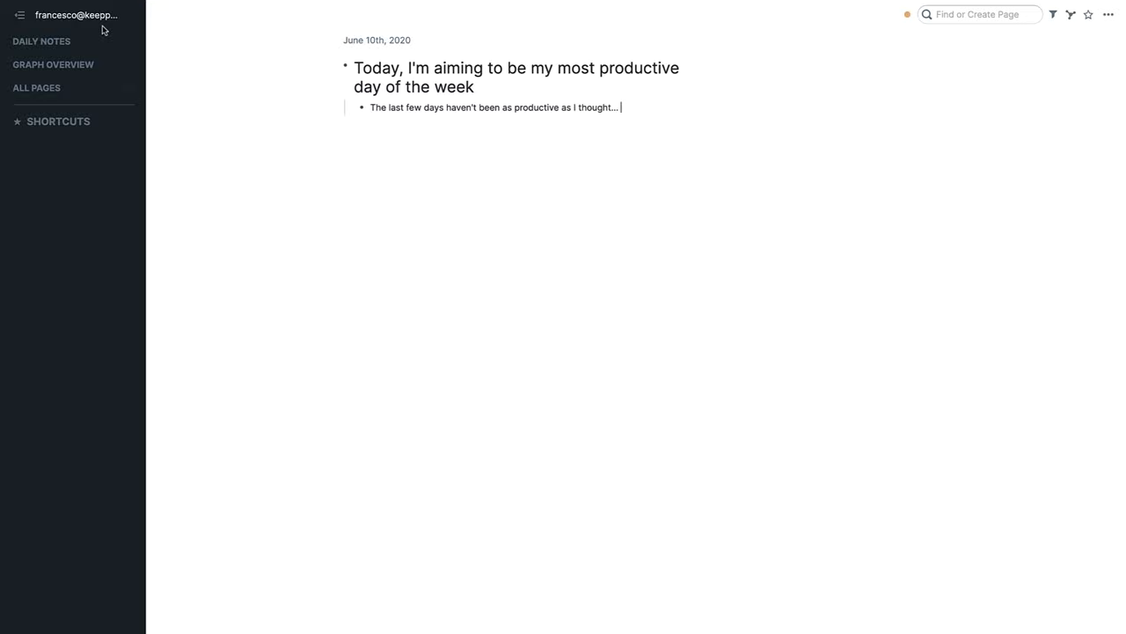
# Reach the Boxing page through the graph overview and begin a 'Try to hit the' bullet.
pyautogui.click(53, 63)
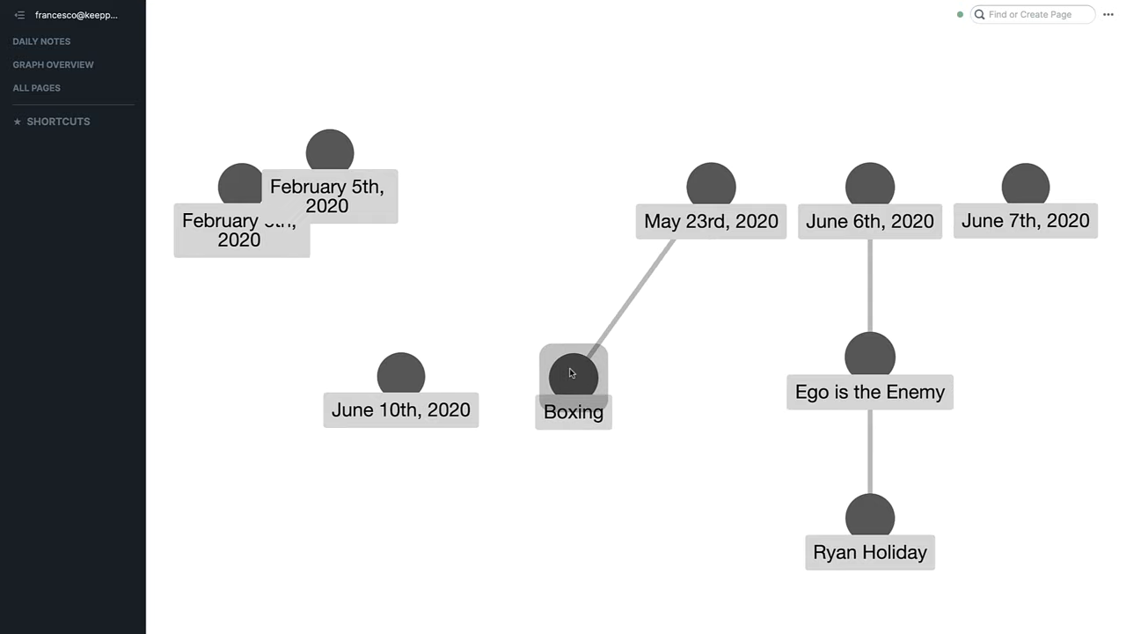
pyautogui.click(574, 373)
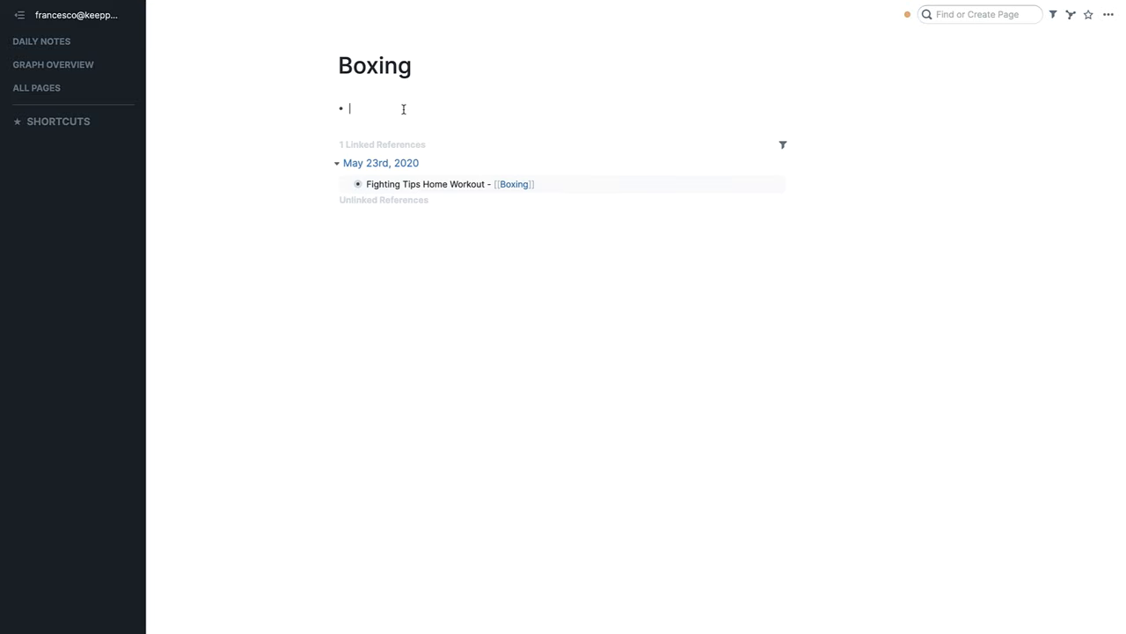
pyautogui.write('Try to hit the')
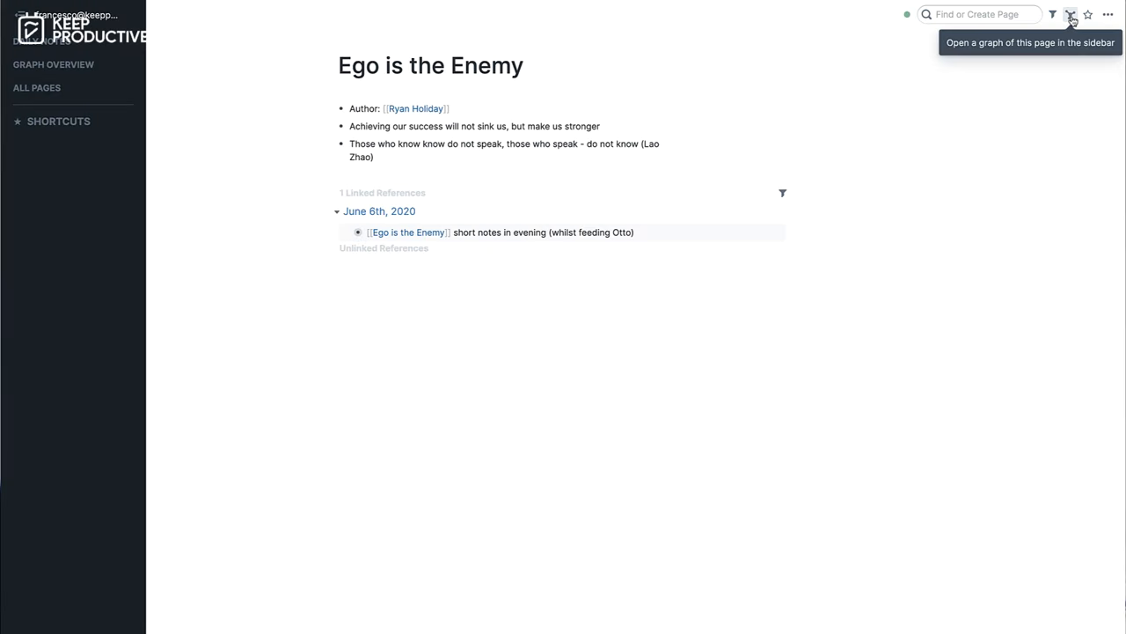
# Show the Ego is the Enemy page's link graph in the right sidebar.
pyautogui.click(1070, 14)
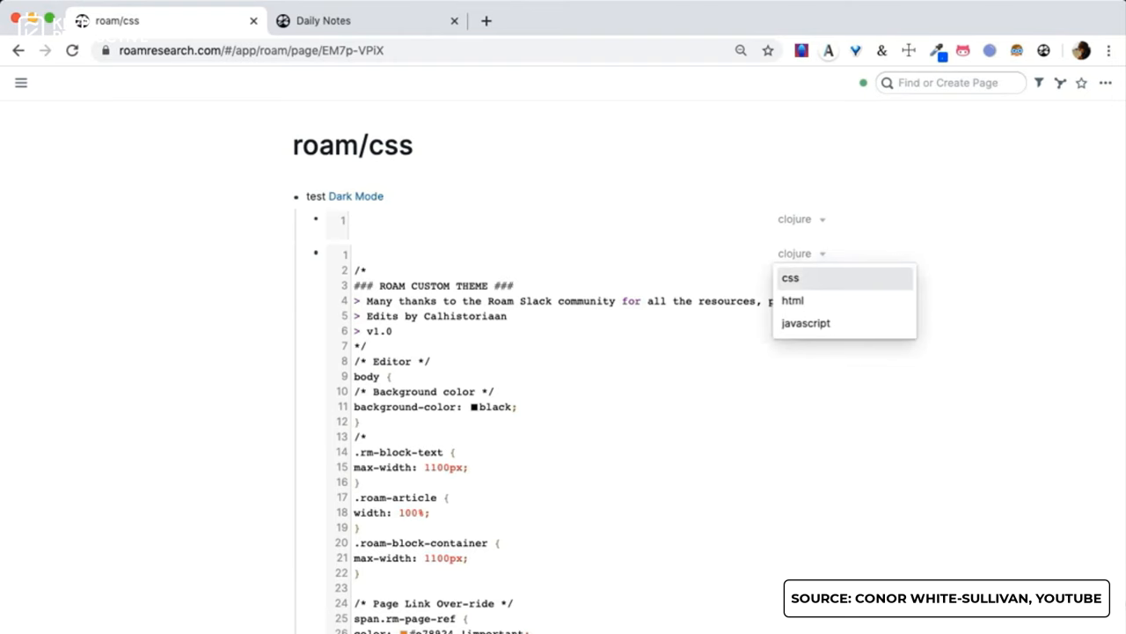
# Set the roam/css code block language to css so the dark theme takes effect.
pyautogui.click(788, 278)
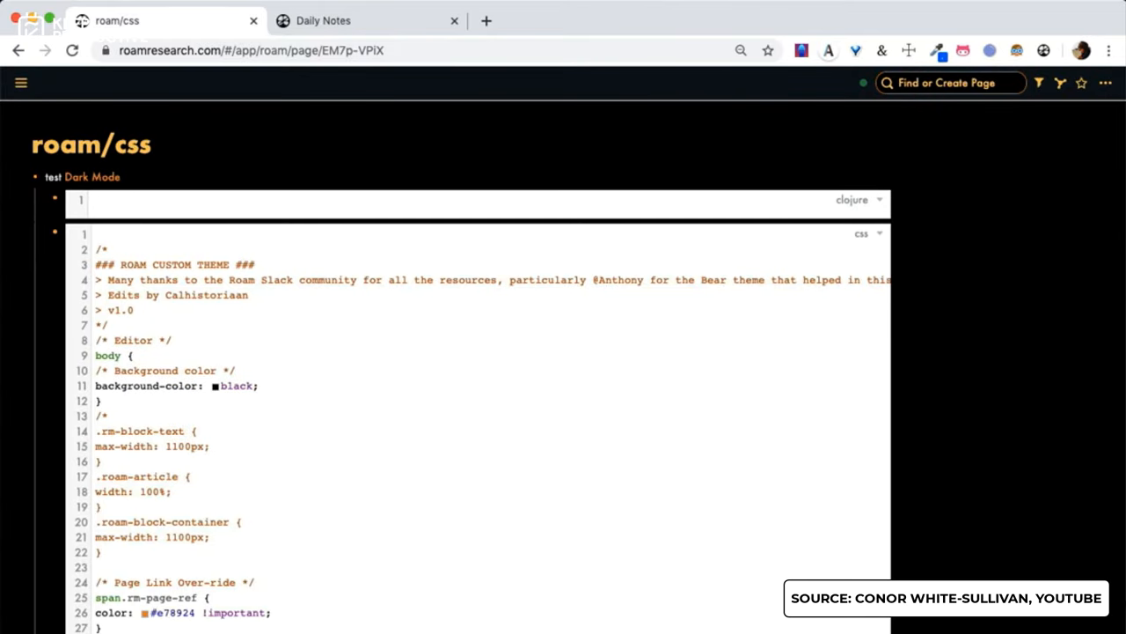
pyautogui.moveTo(1038, 83)
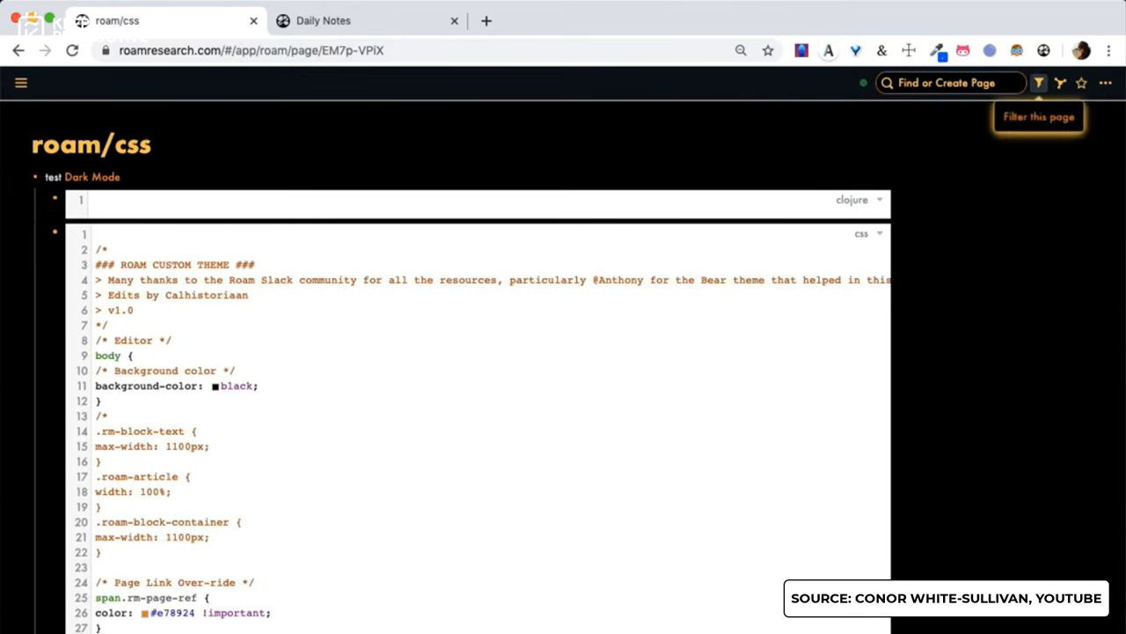
pyautogui.click(1039, 83)
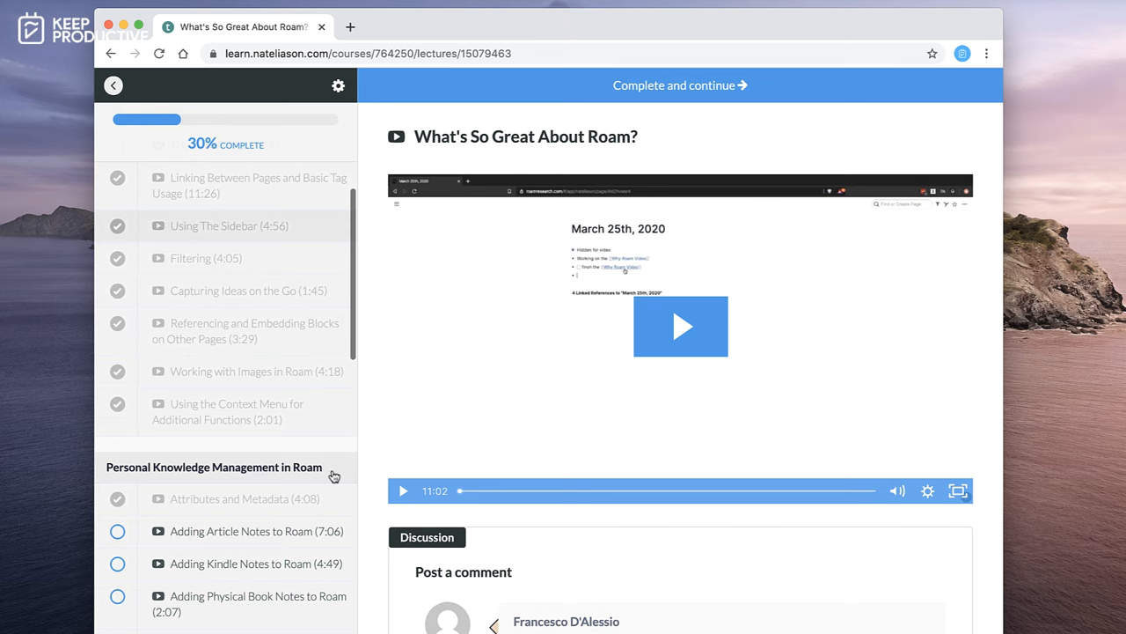
# Start the 'What's So Great About Roam?' lecture video in the Teachable course.
pyautogui.scroll(-3)
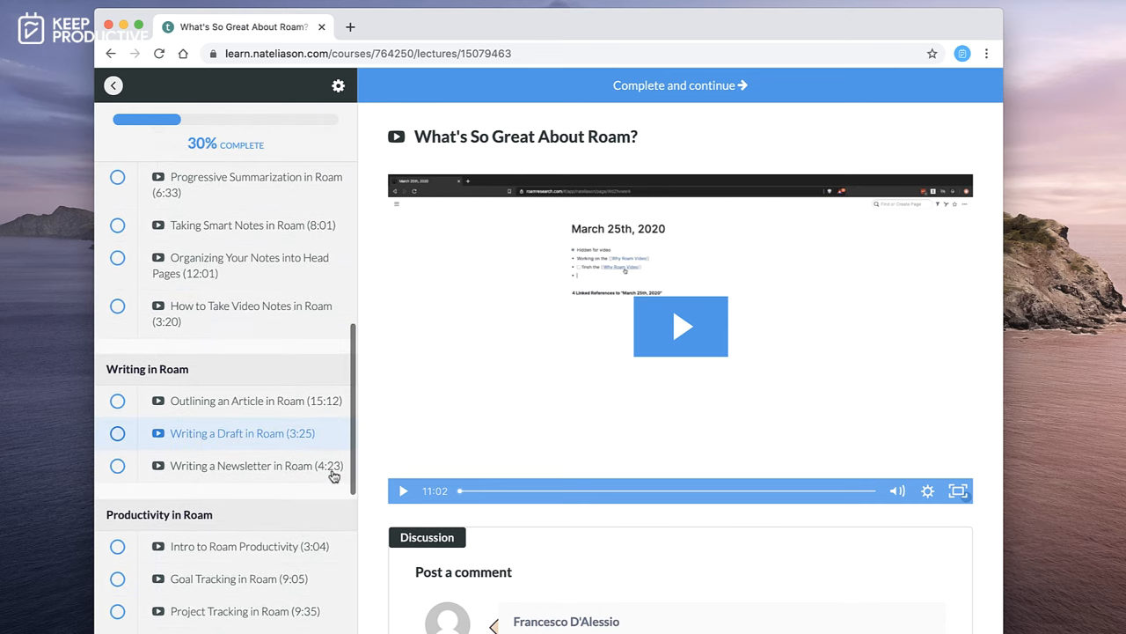
pyautogui.click(680, 326)
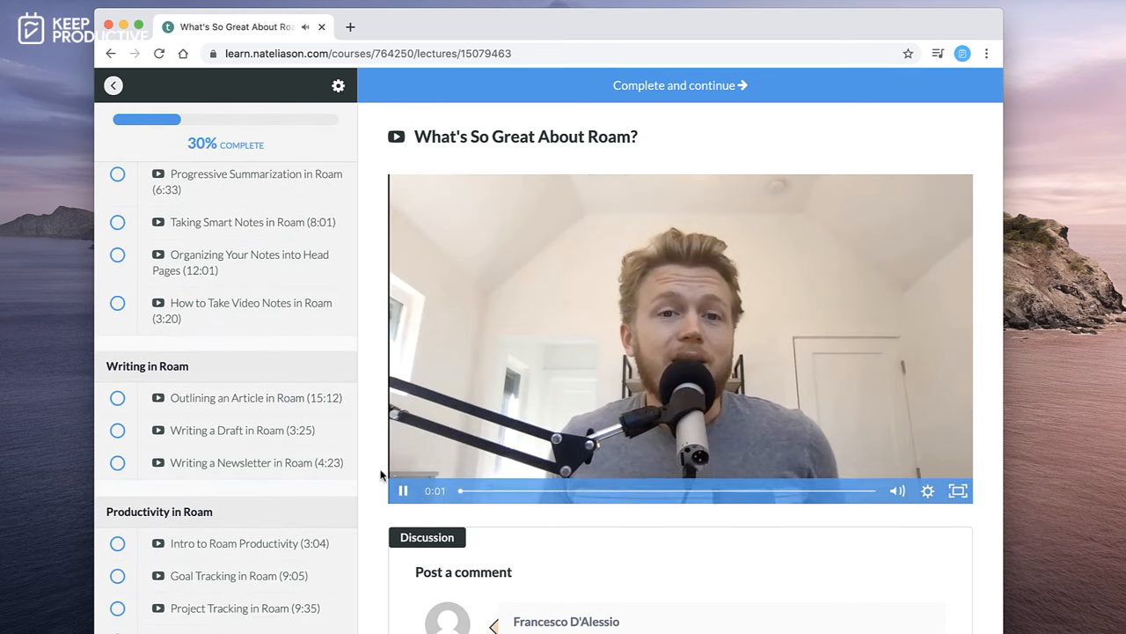